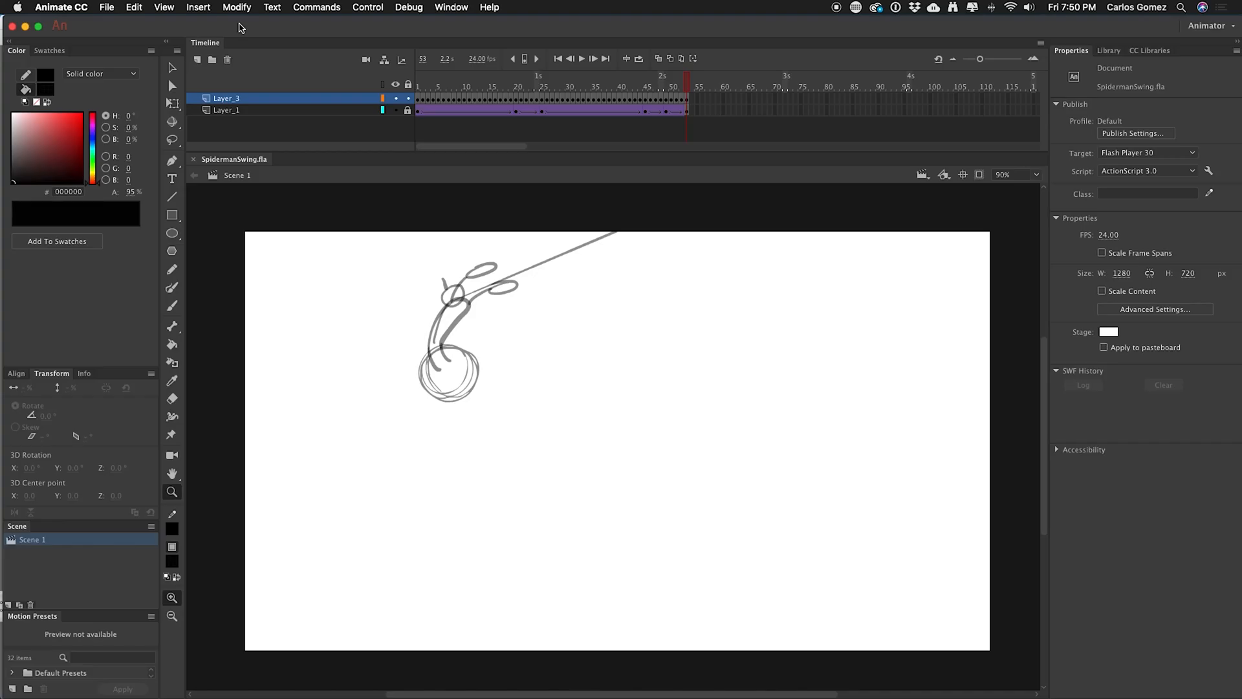
{"action": "mouse_move", "coordinate": [689, 32]}
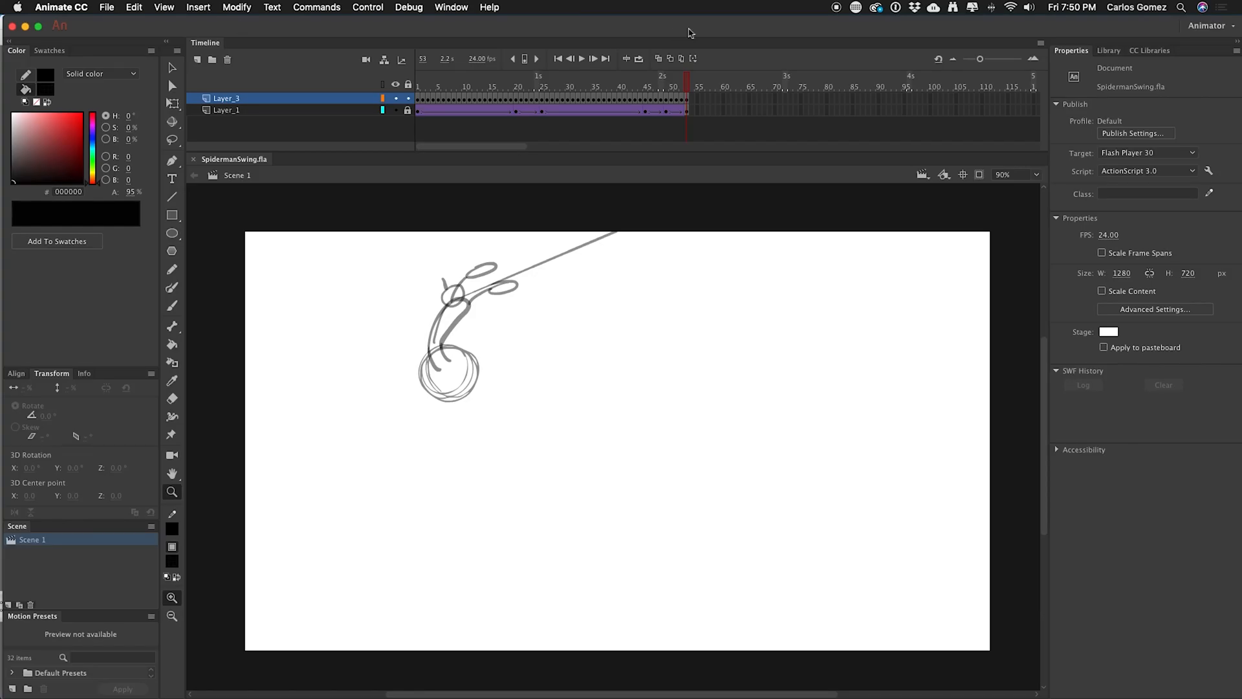
{"action": "mouse_move", "coordinate": [611, 459]}
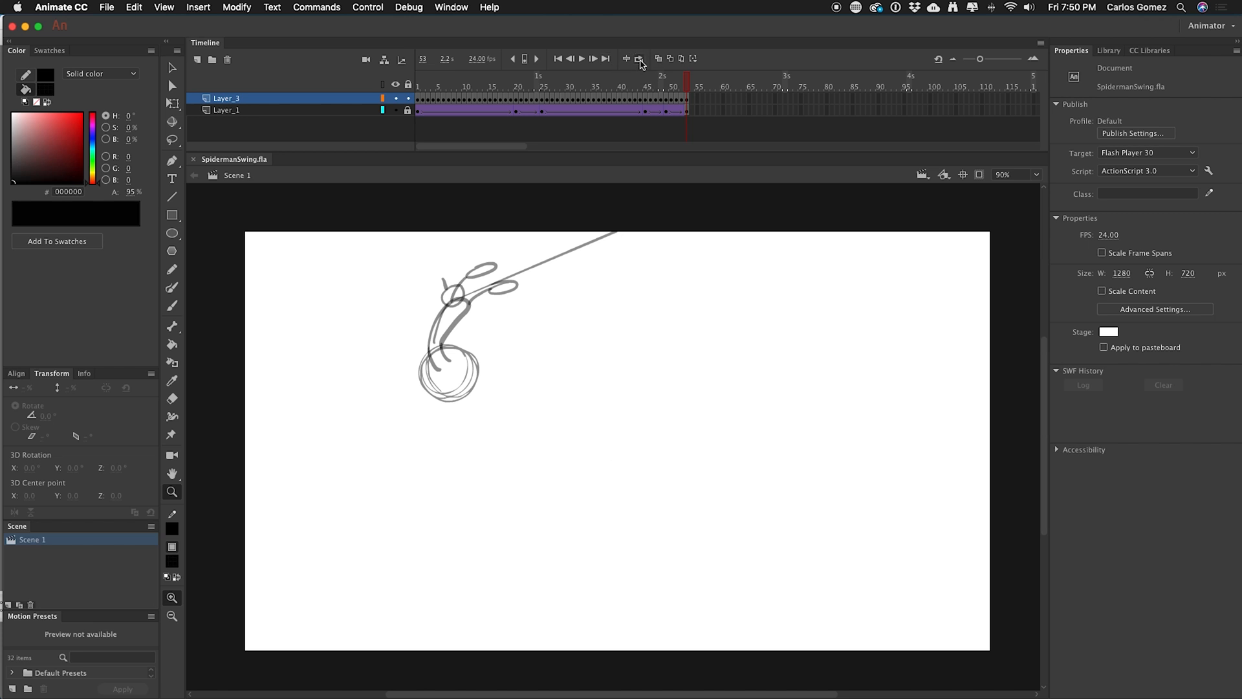
{"action": "mouse_move", "coordinate": [638, 58]}
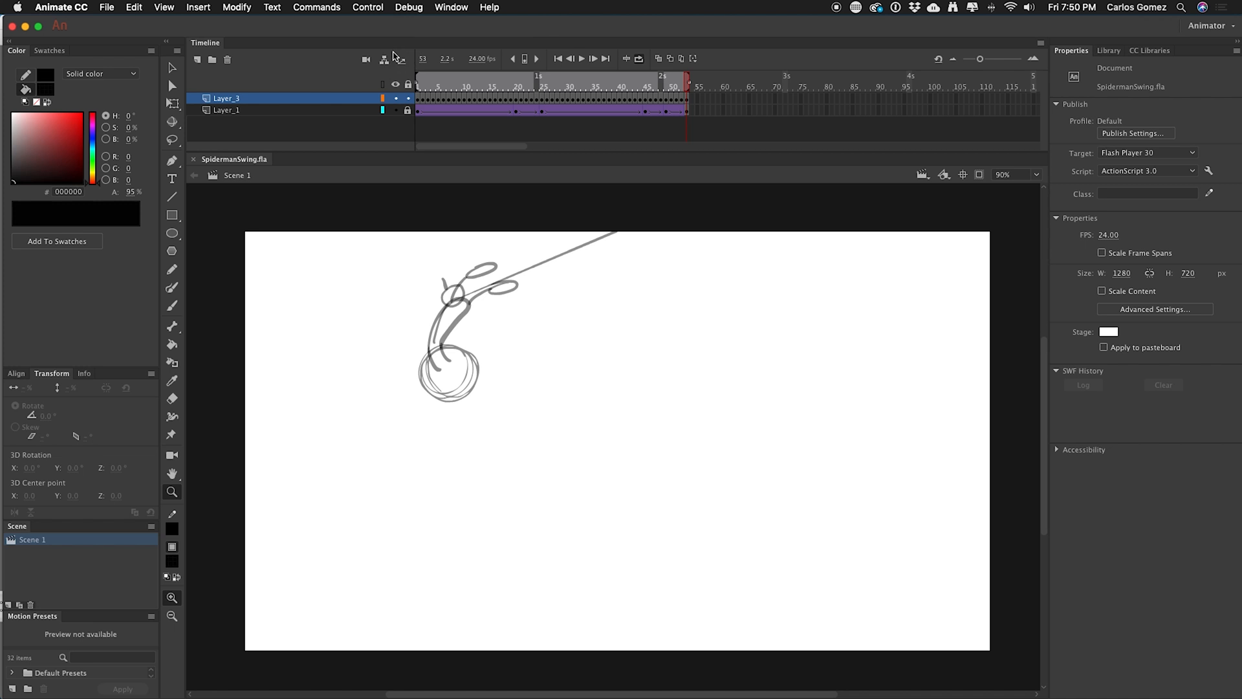
{"action": "mouse_move", "coordinate": [610, 139]}
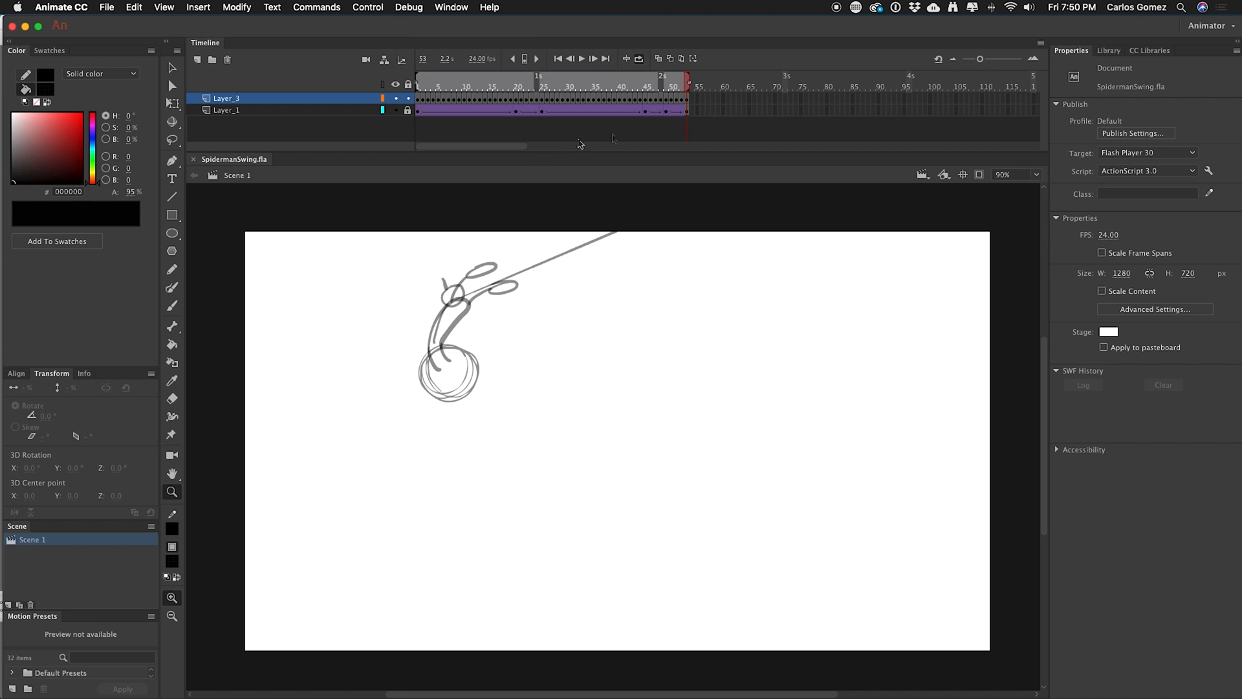
{"action": "mouse_move", "coordinate": [660, 125]}
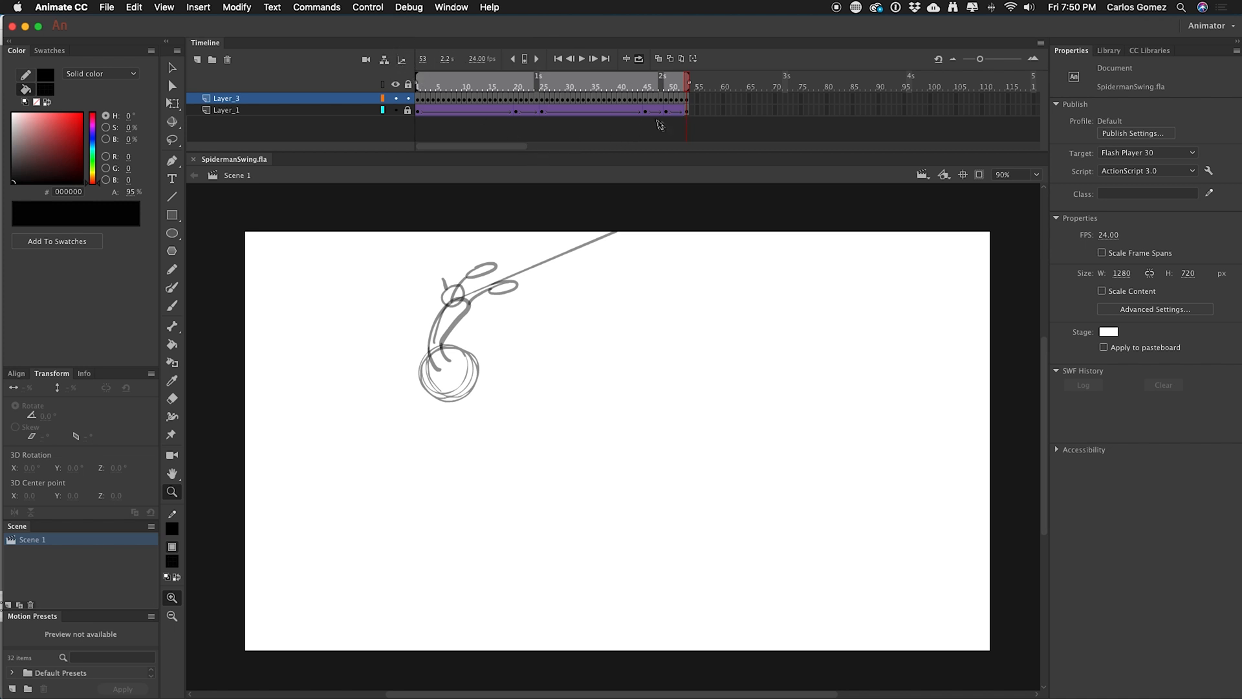
{"action": "mouse_move", "coordinate": [424, 50]}
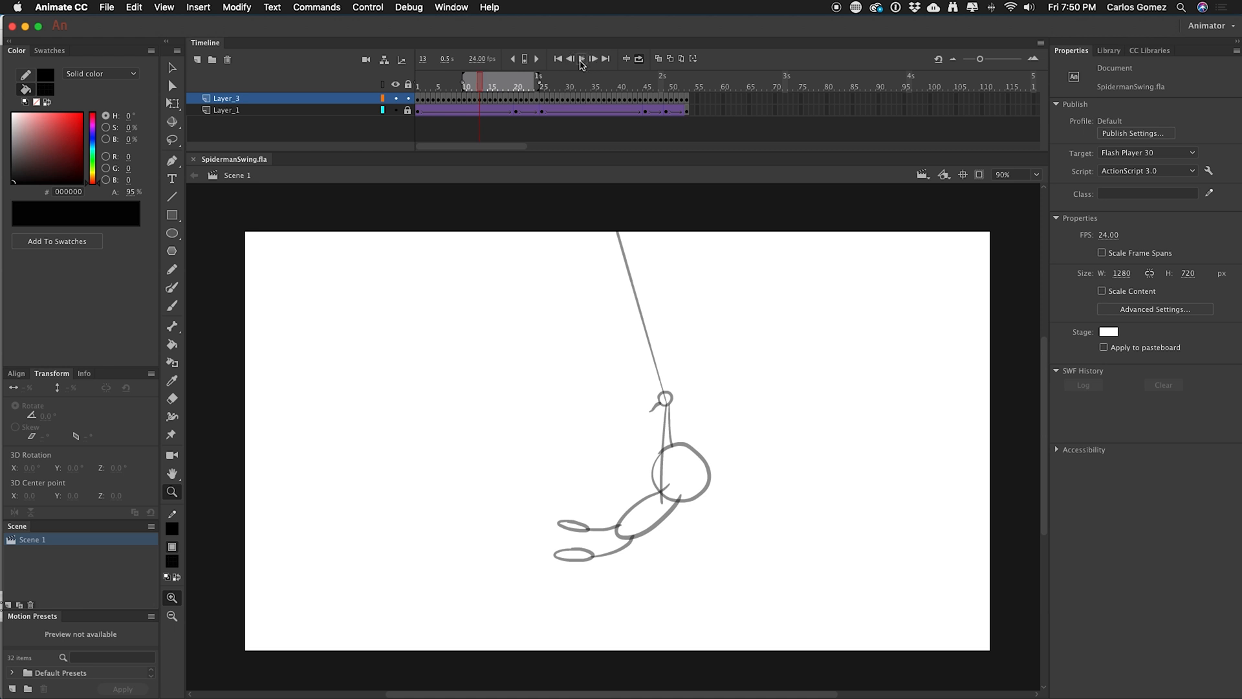
Start looped playback of the swing animation over the chosen frame span.
{"action": "left_click", "coordinate": [582, 58]}
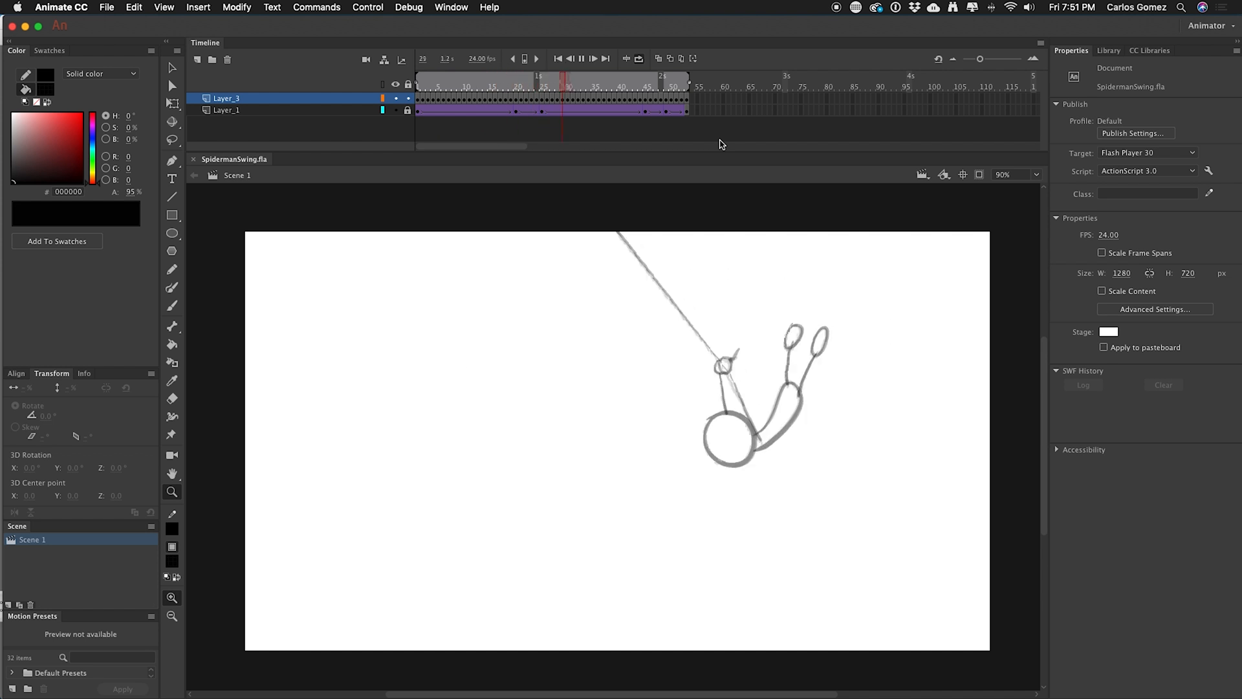
Scrub the playhead across the timeline ruler to review the full arc of the swing.
{"action": "left_click", "coordinate": [537, 85]}
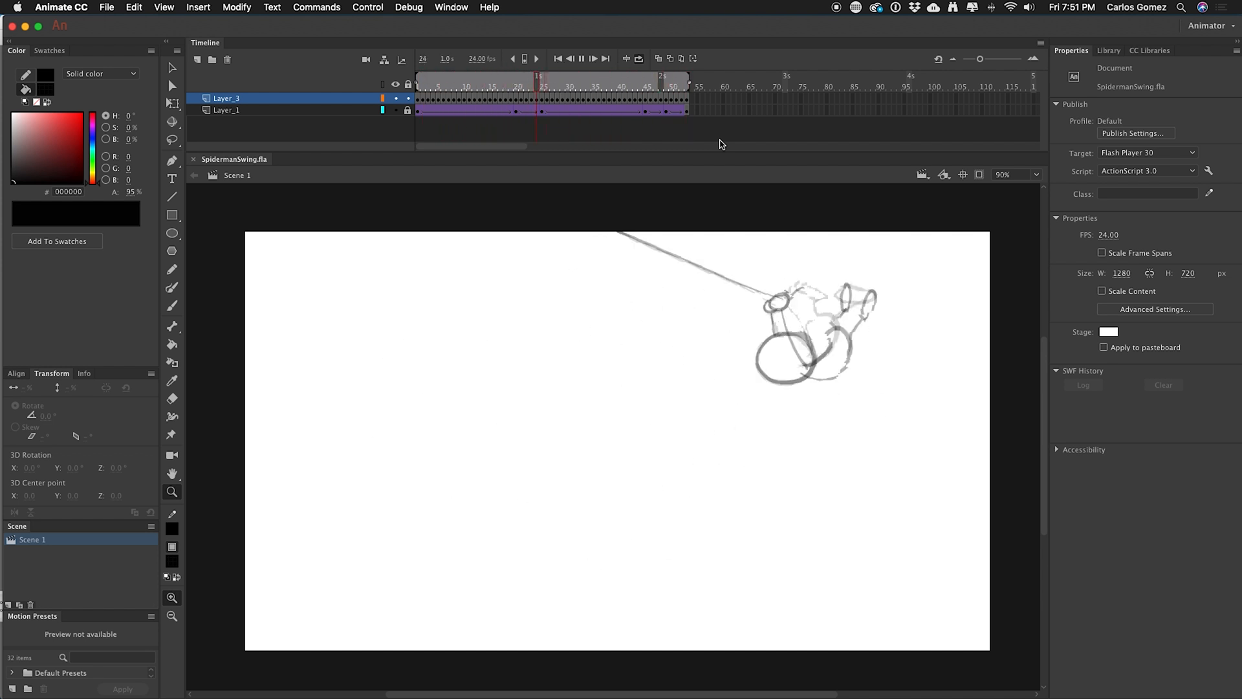
{"action": "left_click", "coordinate": [516, 75]}
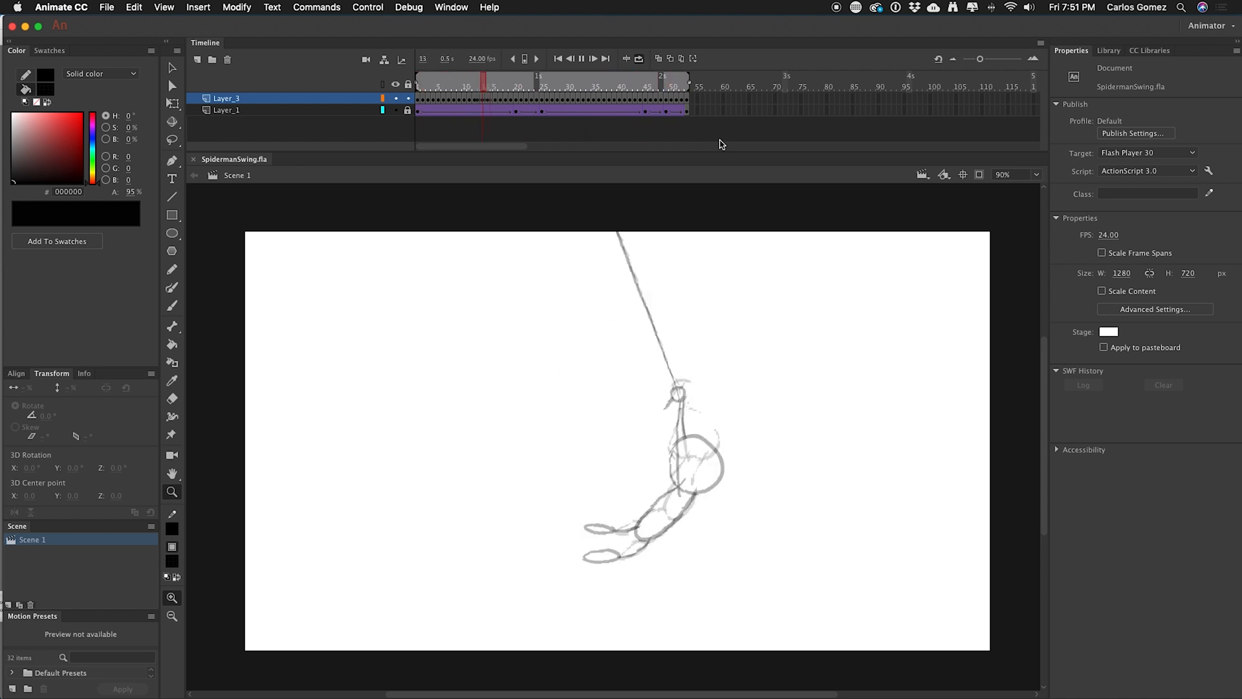
{"action": "left_click", "coordinate": [456, 80]}
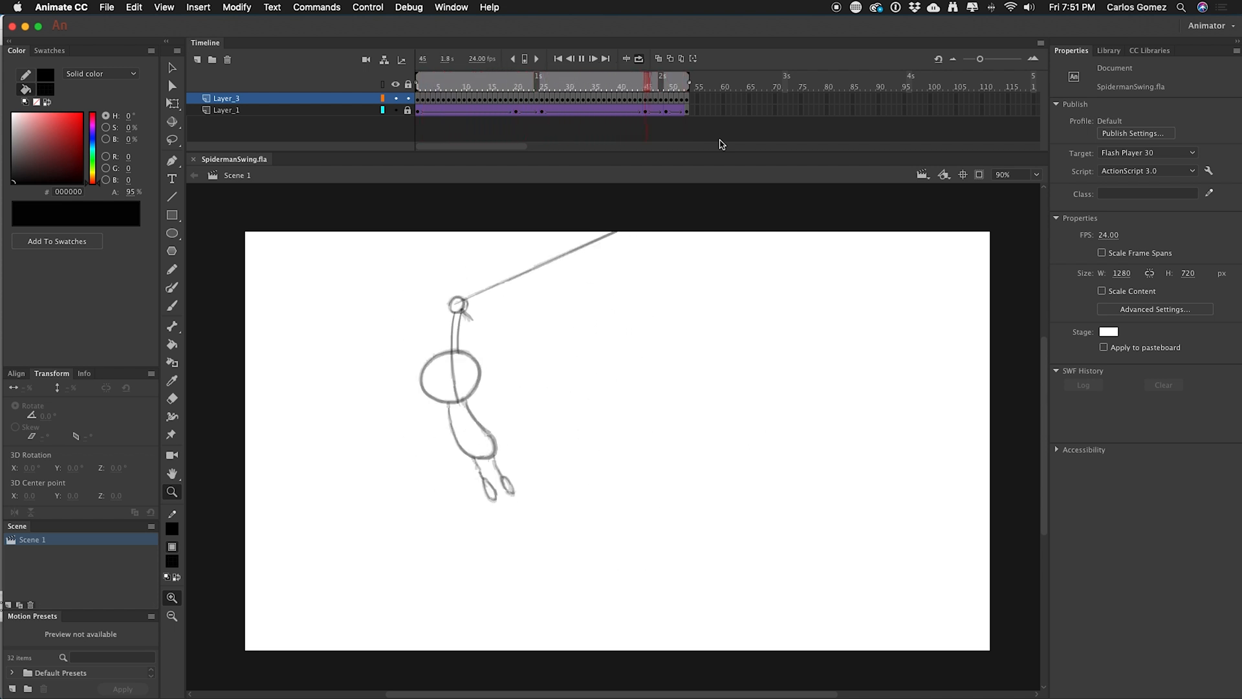
{"action": "left_click", "coordinate": [468, 85]}
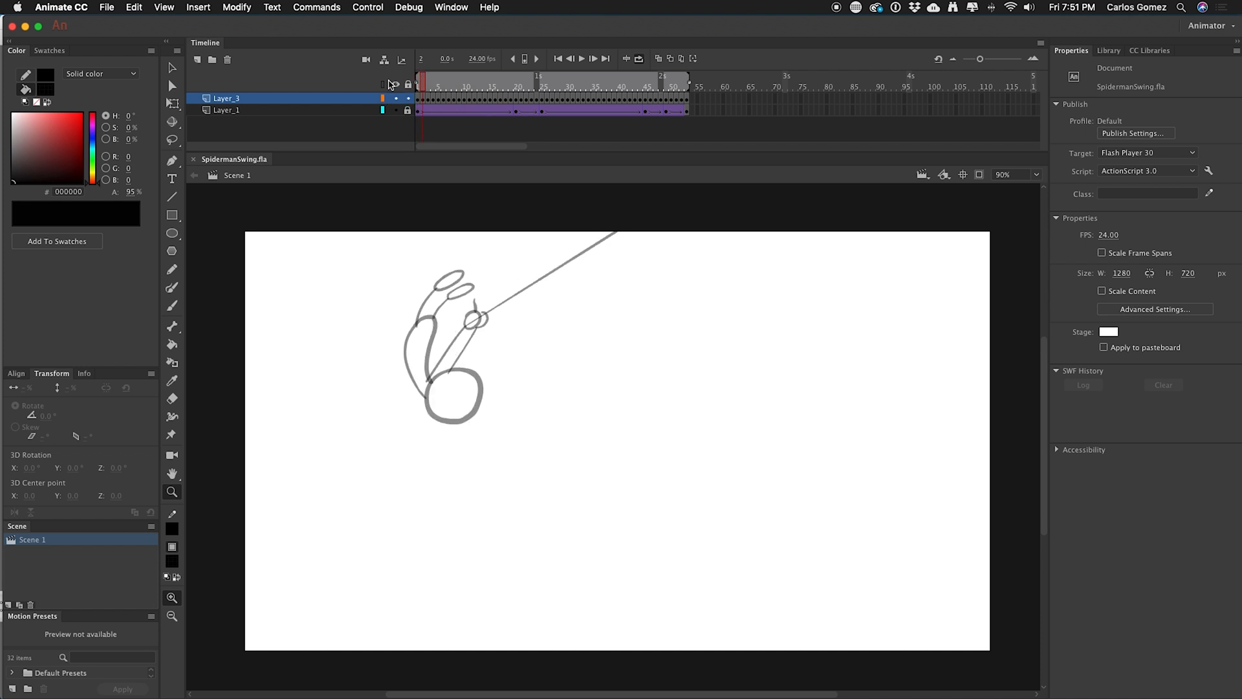
Step the playhead forward frame by frame through the downswing poses from the start.
{"action": "left_click", "coordinate": [425, 85]}
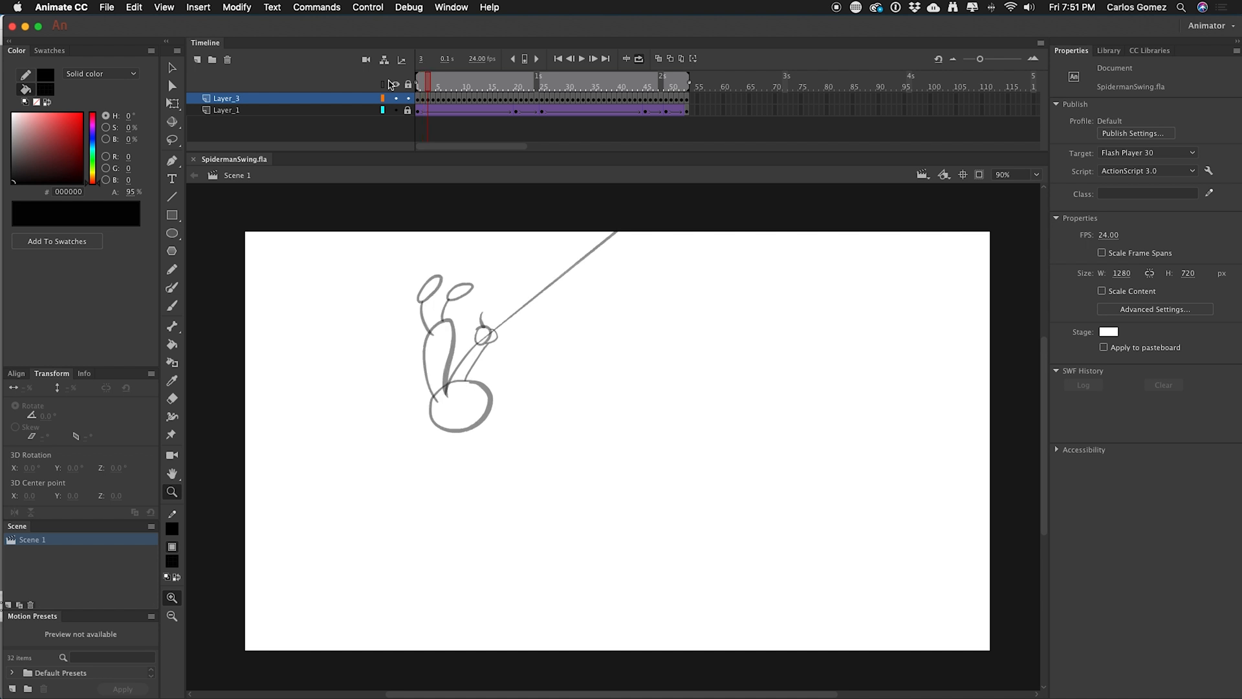
{"action": "left_click", "coordinate": [438, 85]}
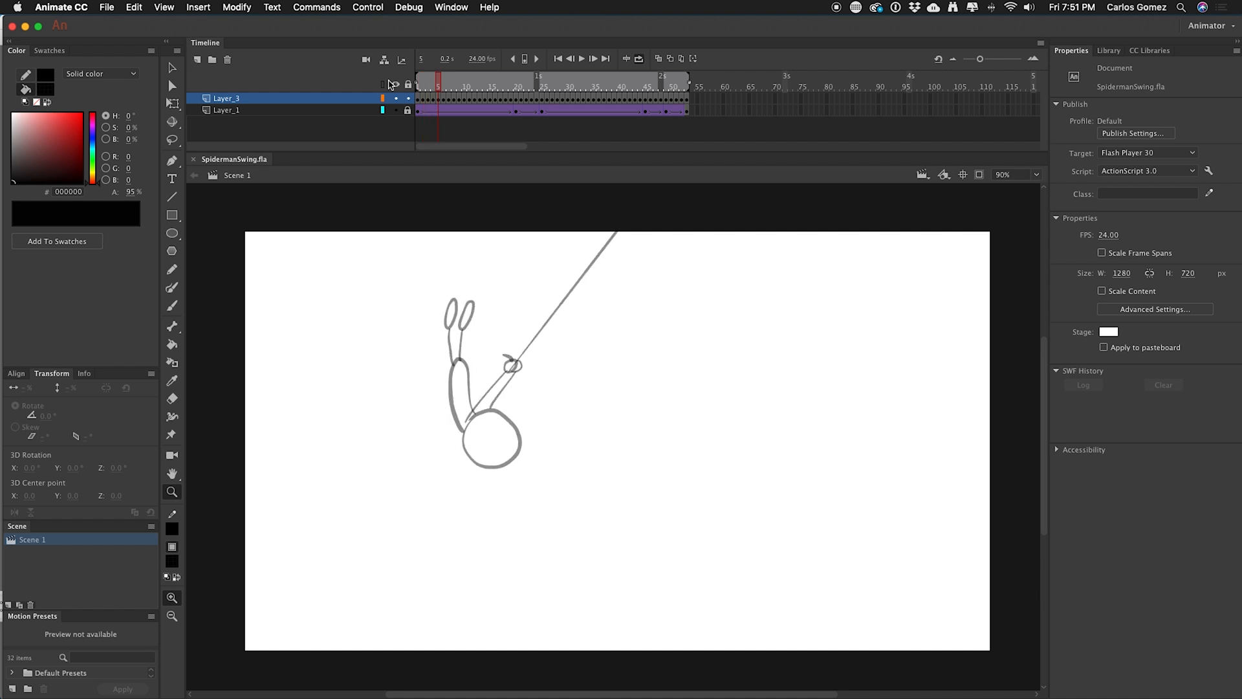
{"action": "left_click", "coordinate": [449, 82]}
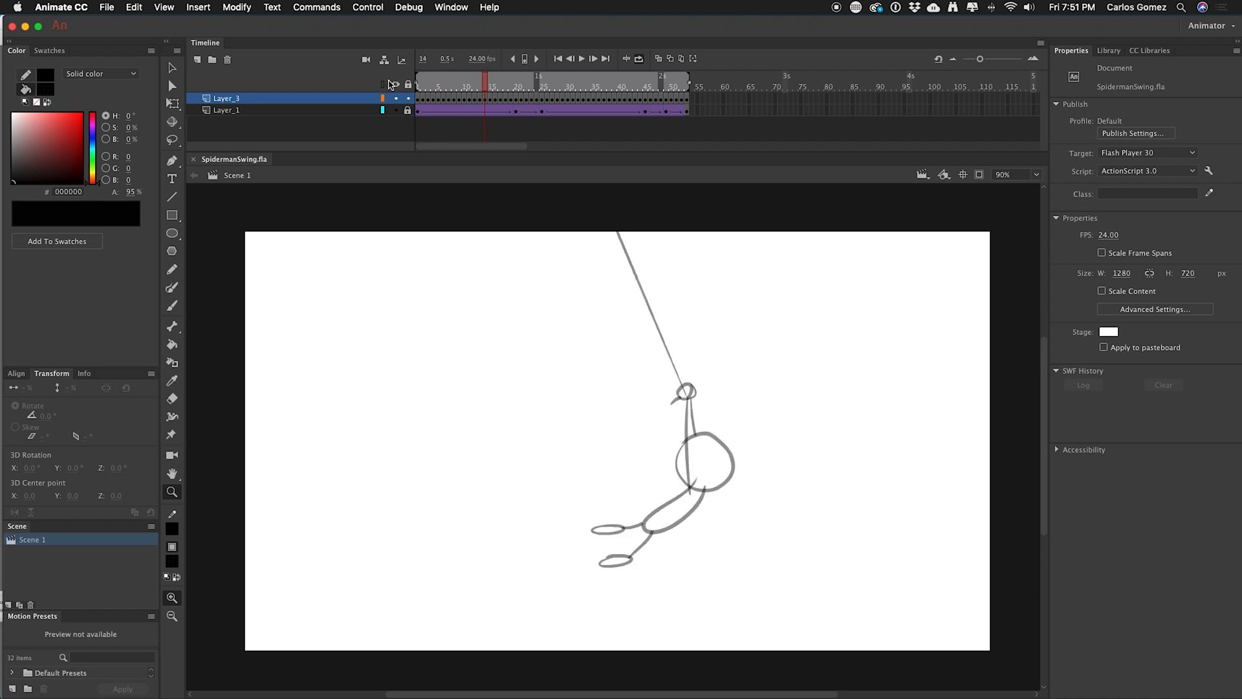
{"action": "left_click", "coordinate": [501, 80]}
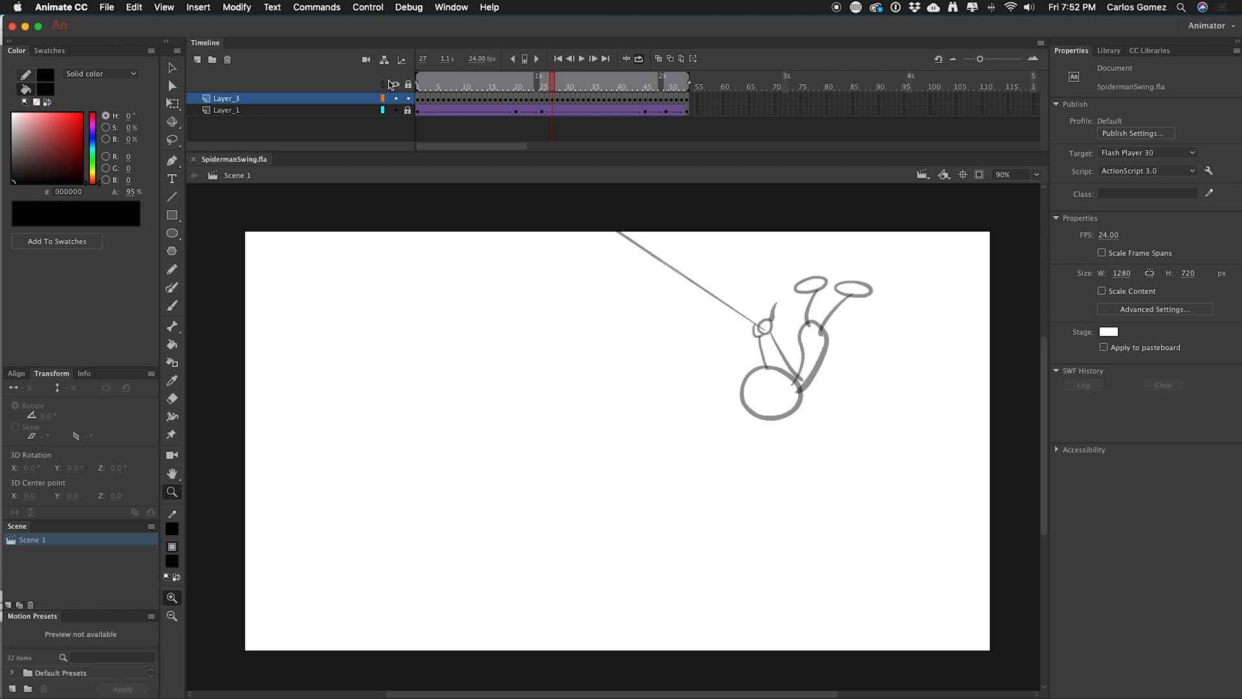
Continue stepping through the top of the swing and the return into the hanging pose.
{"action": "left_click", "coordinate": [536, 58]}
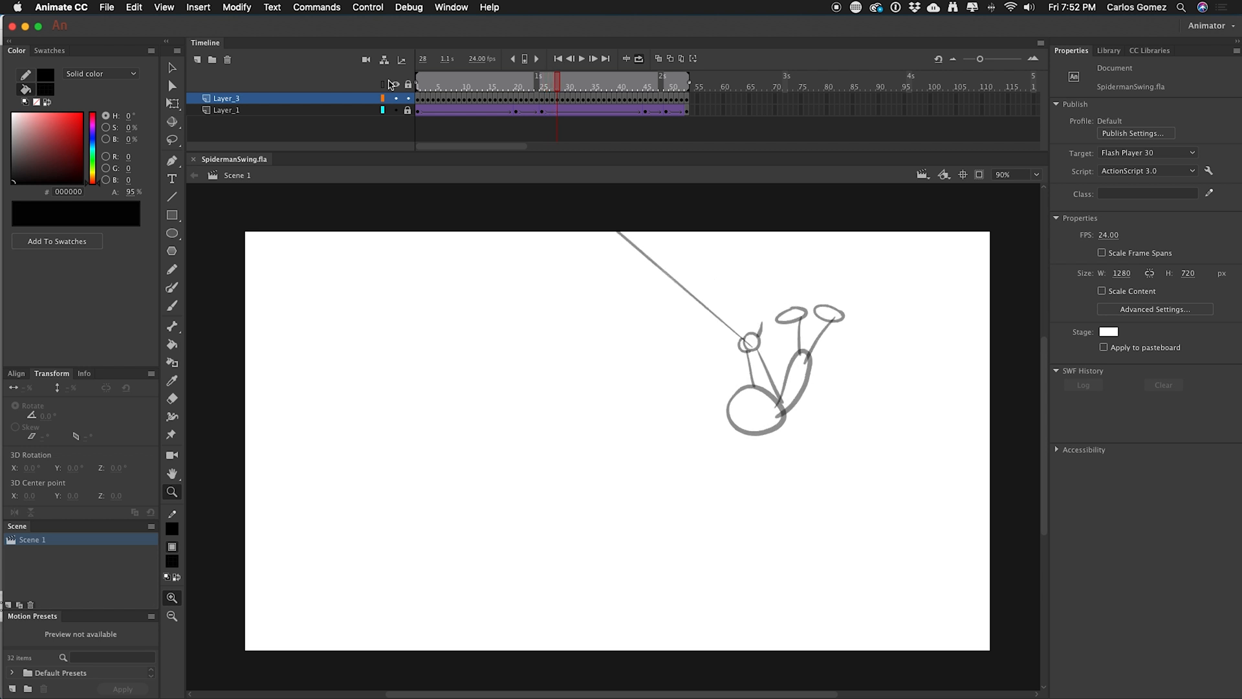
{"action": "left_click", "coordinate": [559, 81]}
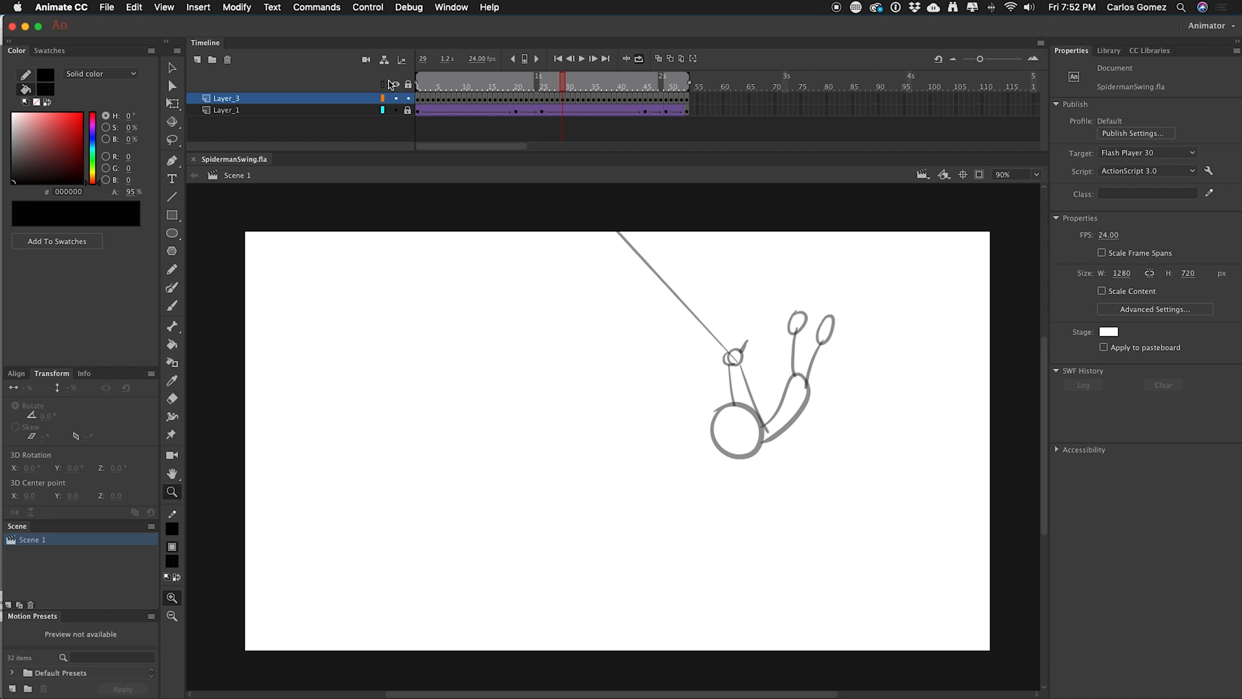
{"action": "left_click", "coordinate": [567, 83]}
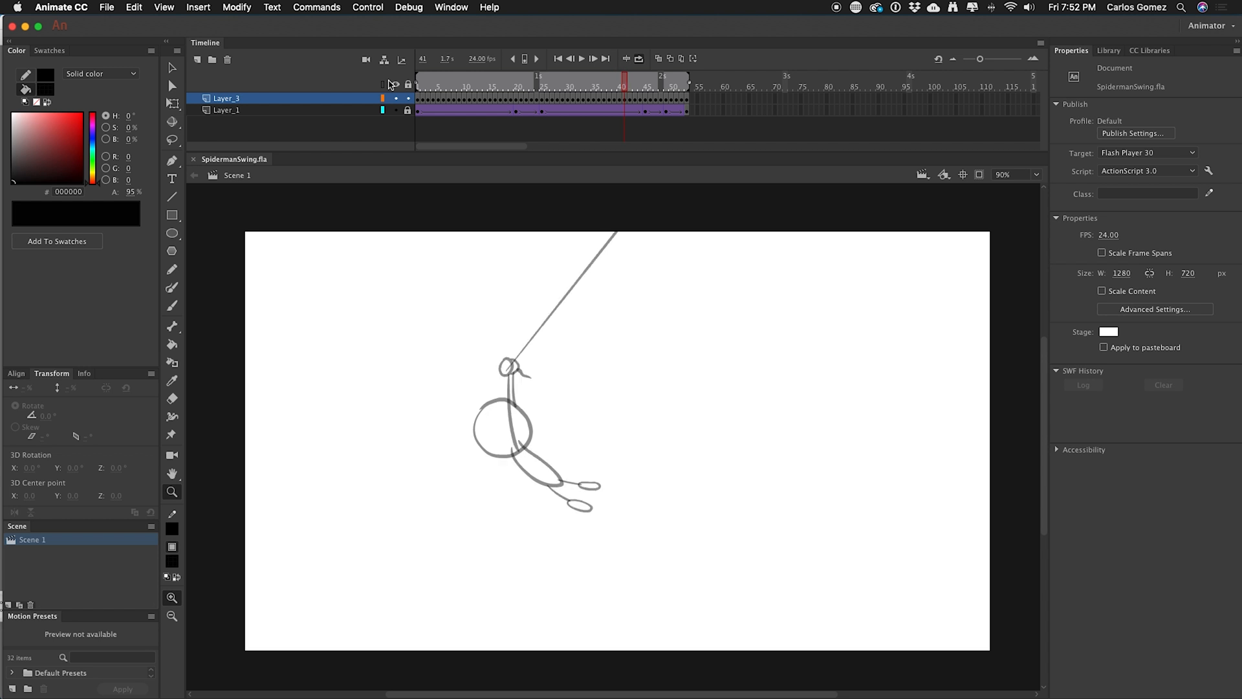
{"action": "left_click", "coordinate": [656, 75]}
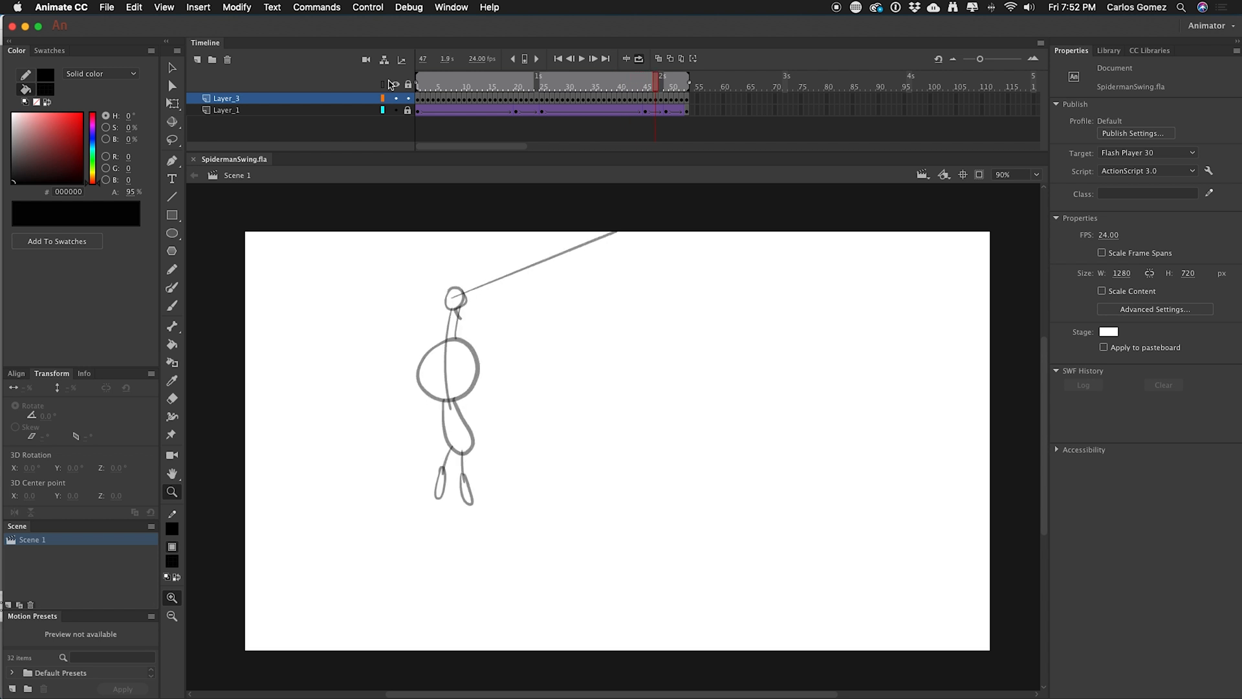
{"action": "left_click", "coordinate": [673, 80]}
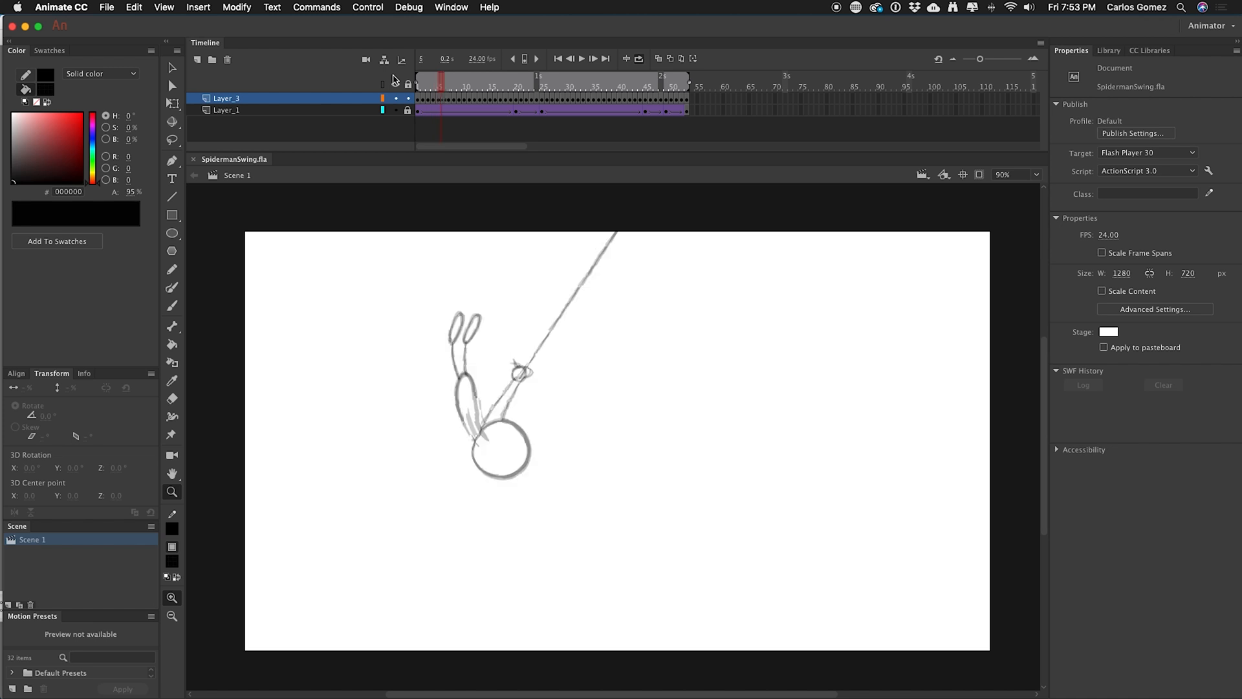
Move the playhead back to the opening frames and step forward through them again.
{"action": "left_click", "coordinate": [475, 82]}
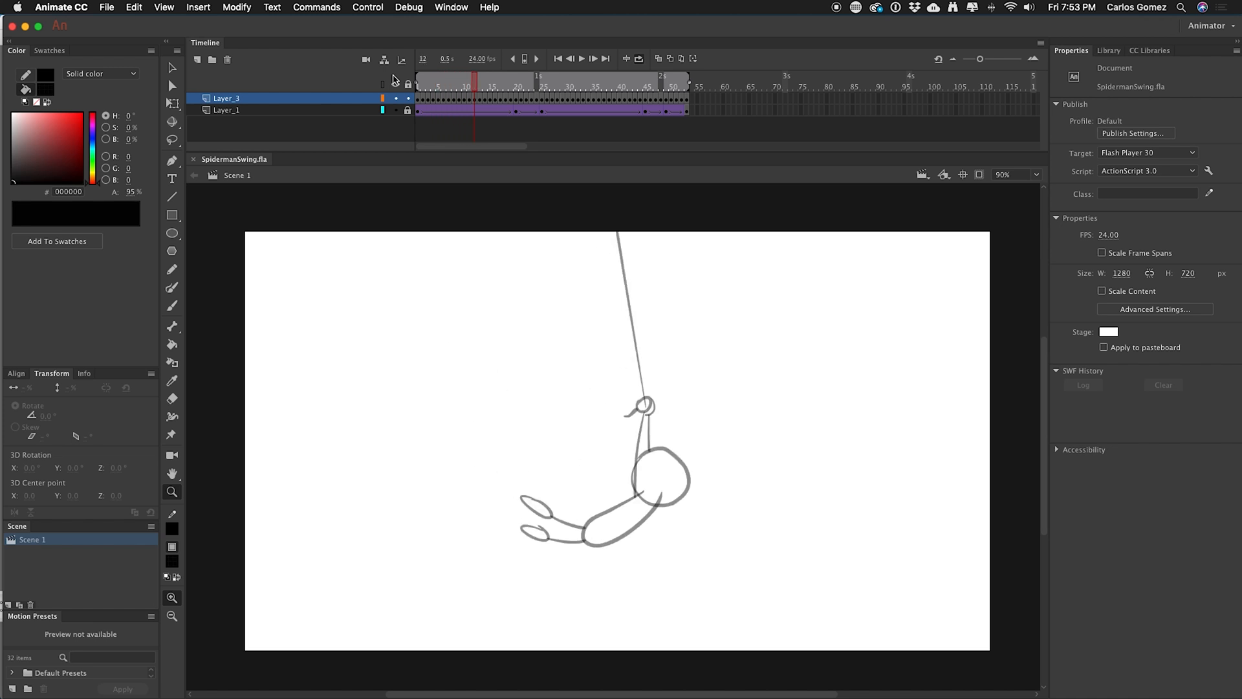